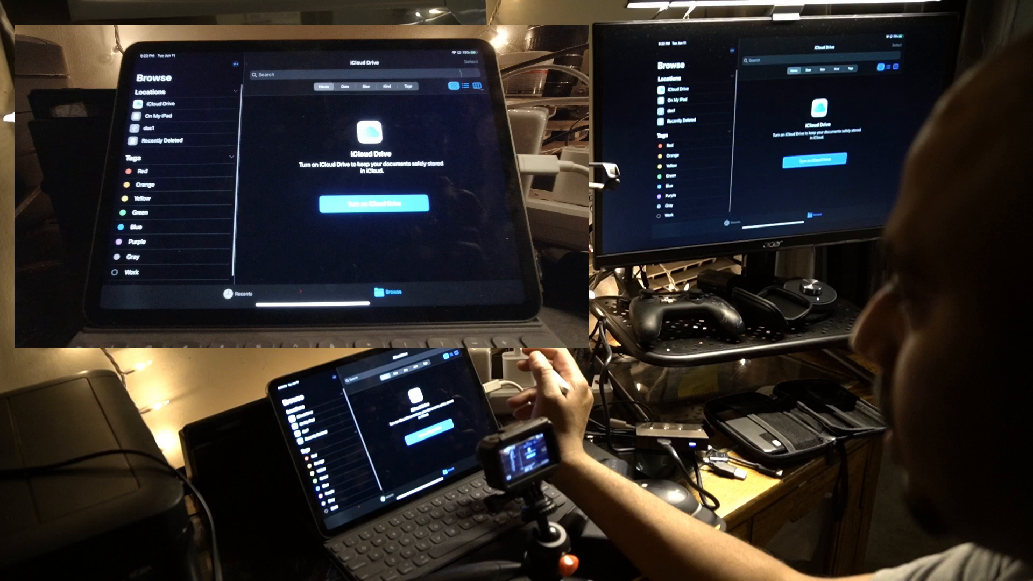
- Browse the dsc1 drive's contents, then show On My iPad's app folders
left_click(139, 128)
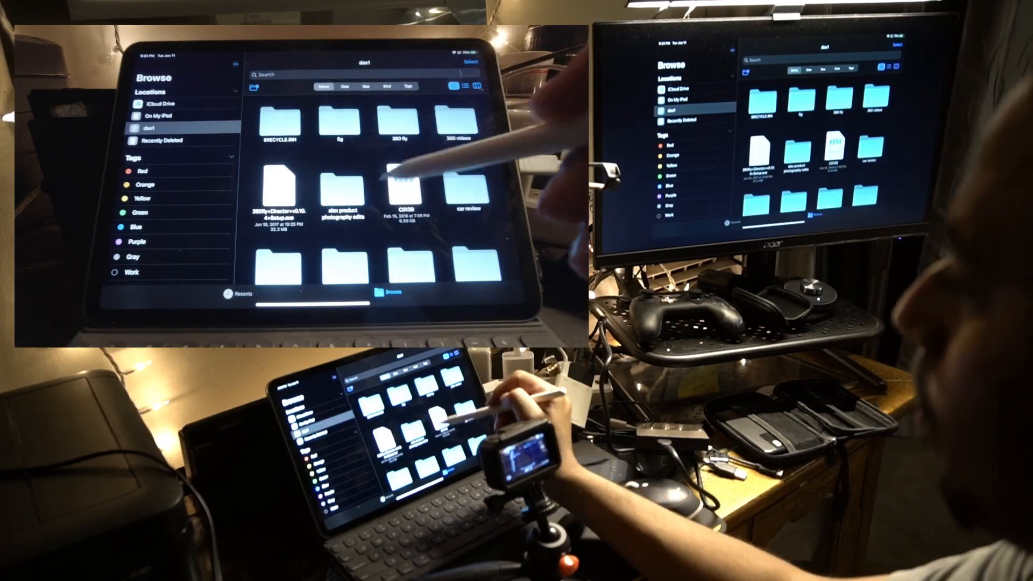
scroll("down", 3)
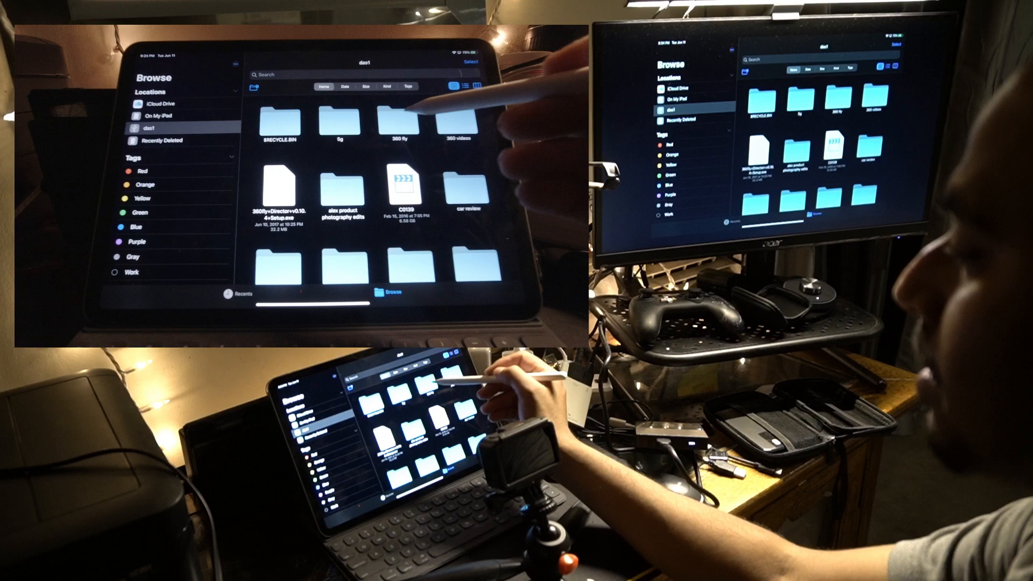
left_click(340, 118)
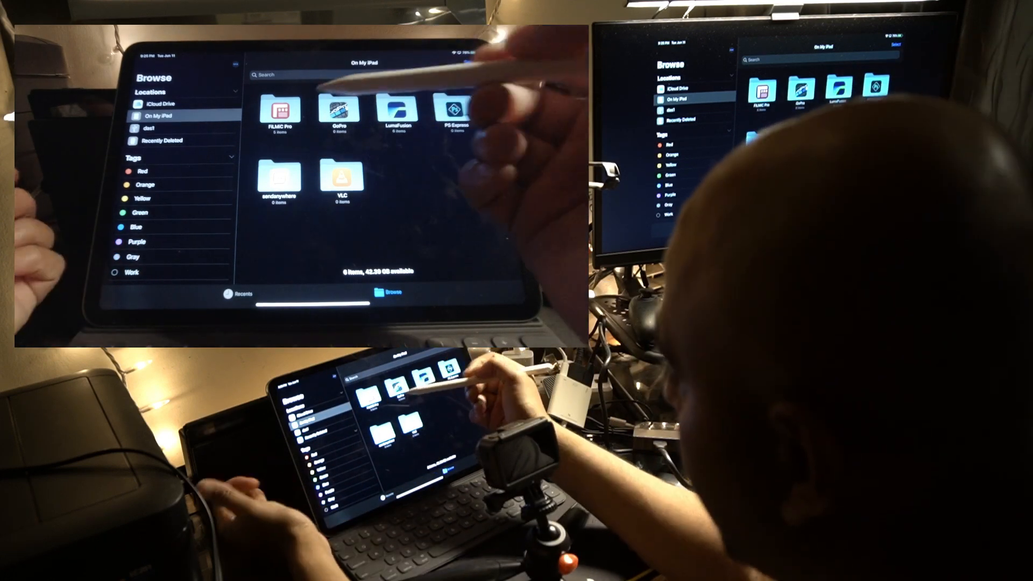
- Check iCloud Drive, then return to On My iPad and open LumaFusion's Project-Backups folder
left_click(160, 103)
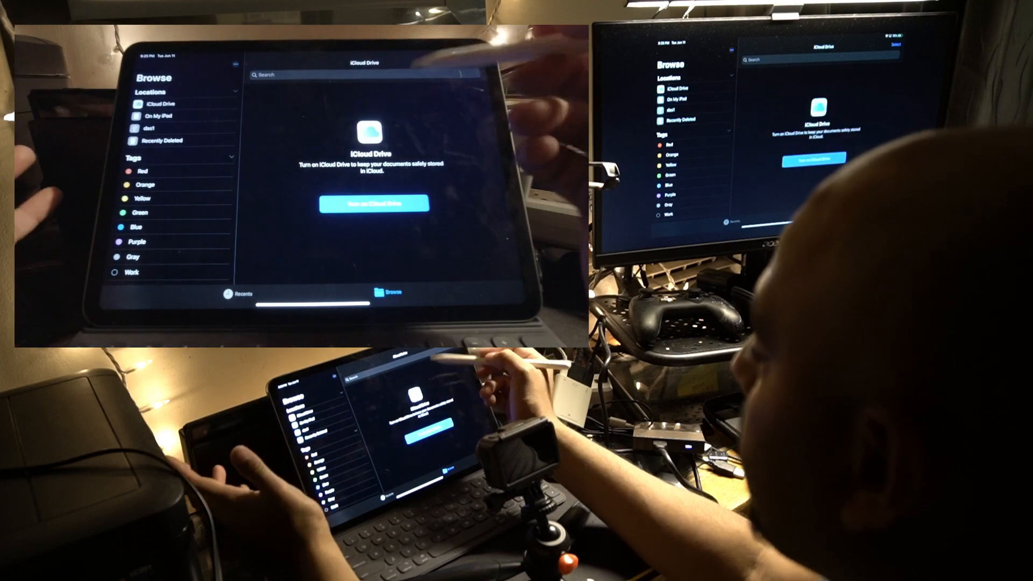
left_click(160, 115)
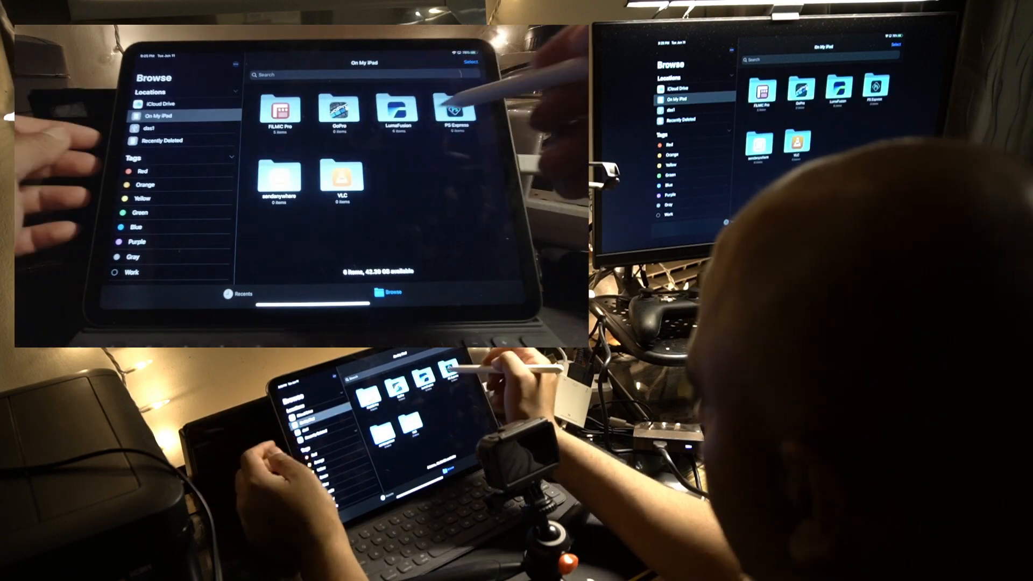
left_click(396, 108)
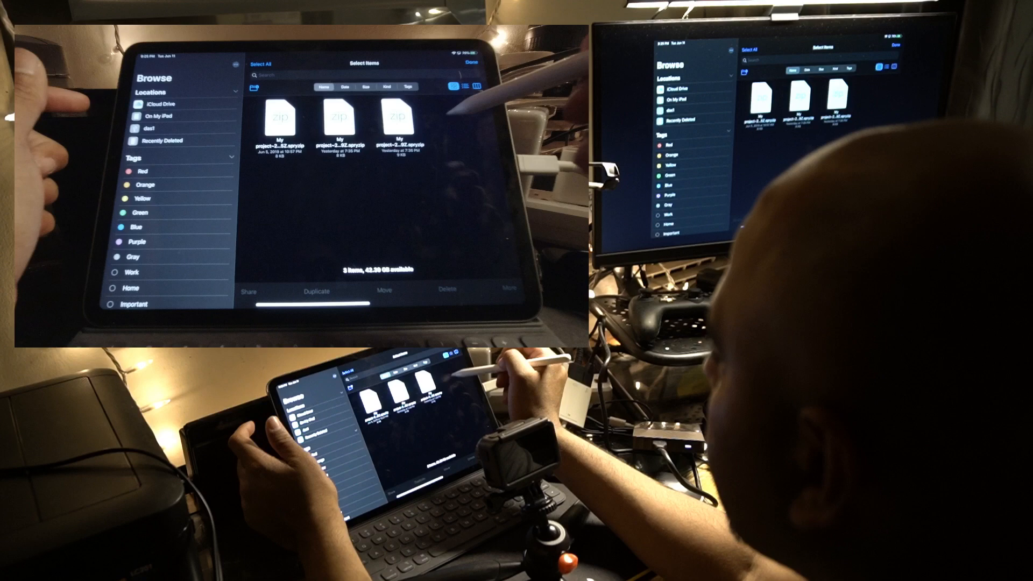
- Select one project backup zip and copy it to the dsc1 drive
left_click(397, 120)
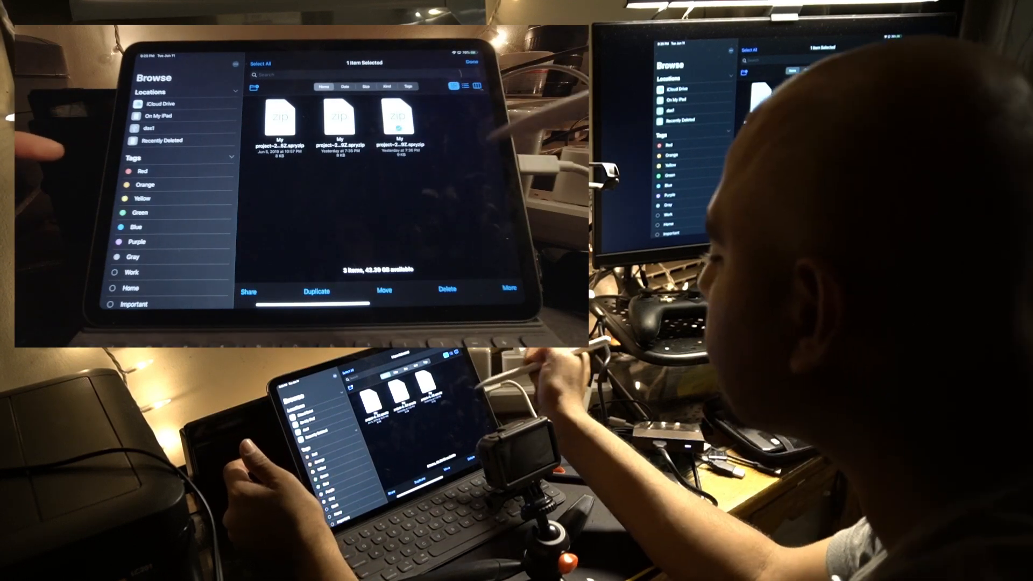
left_click(383, 291)
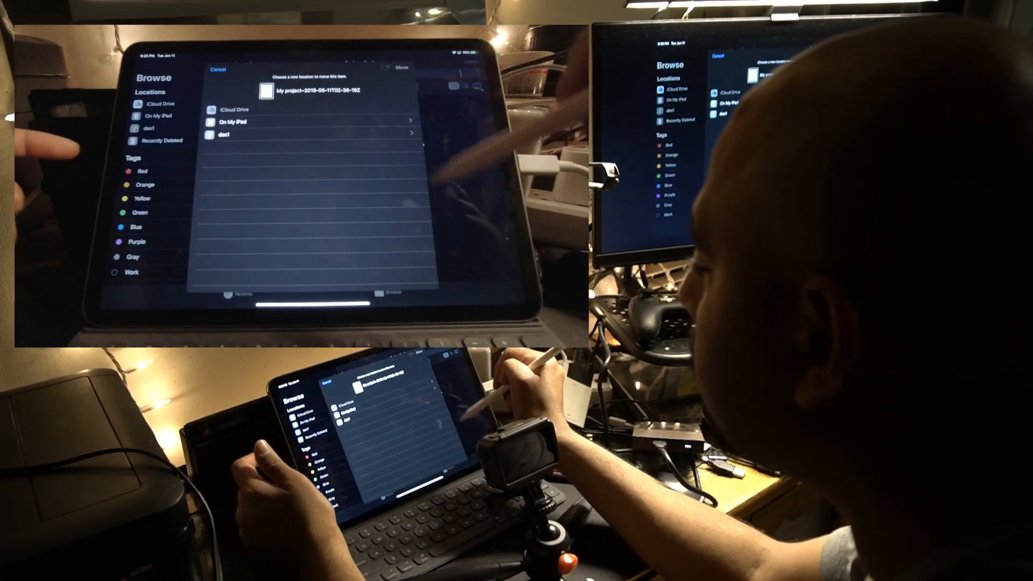
left_click(223, 134)
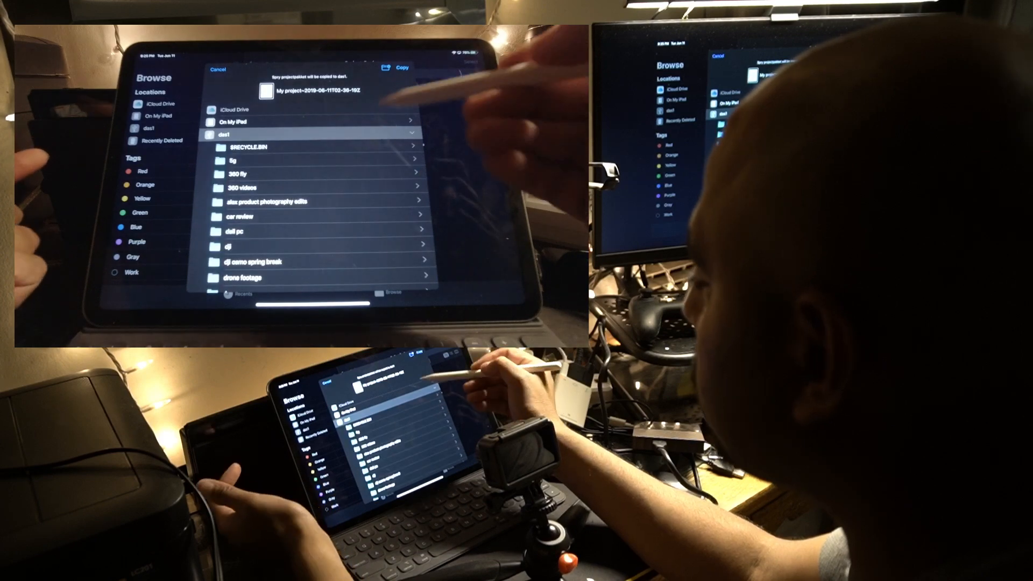
scroll("down", 3)
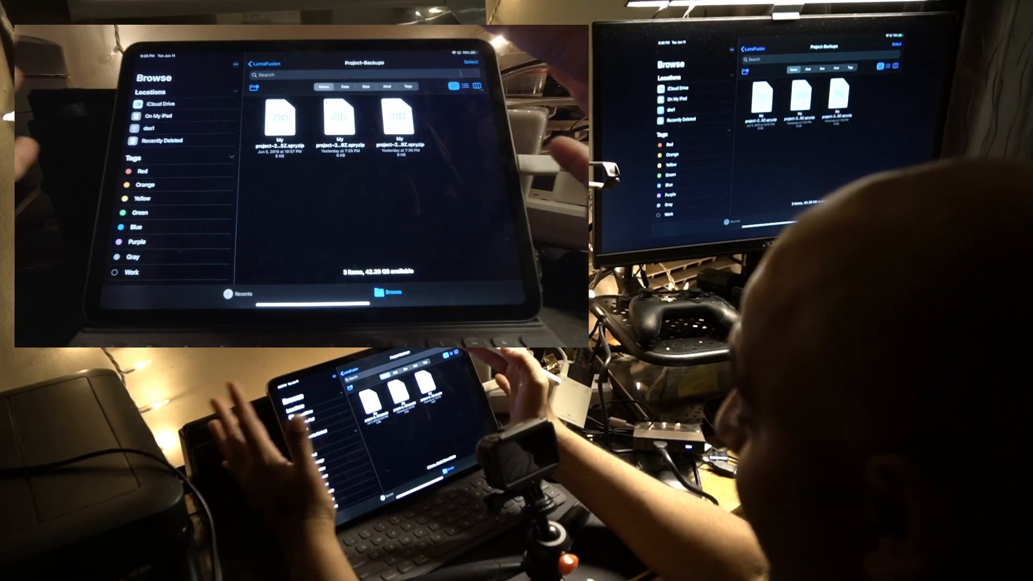
- Switch from Files to the Settings app's Accessibility page
left_click(261, 62)
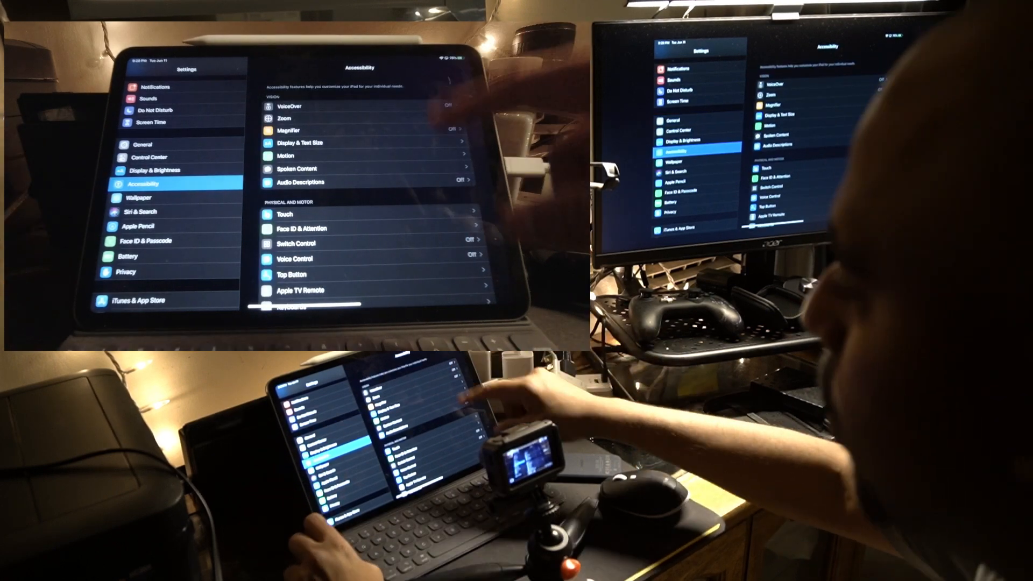
- Open the Touch options and enable AssistiveTouch
left_click(284, 214)
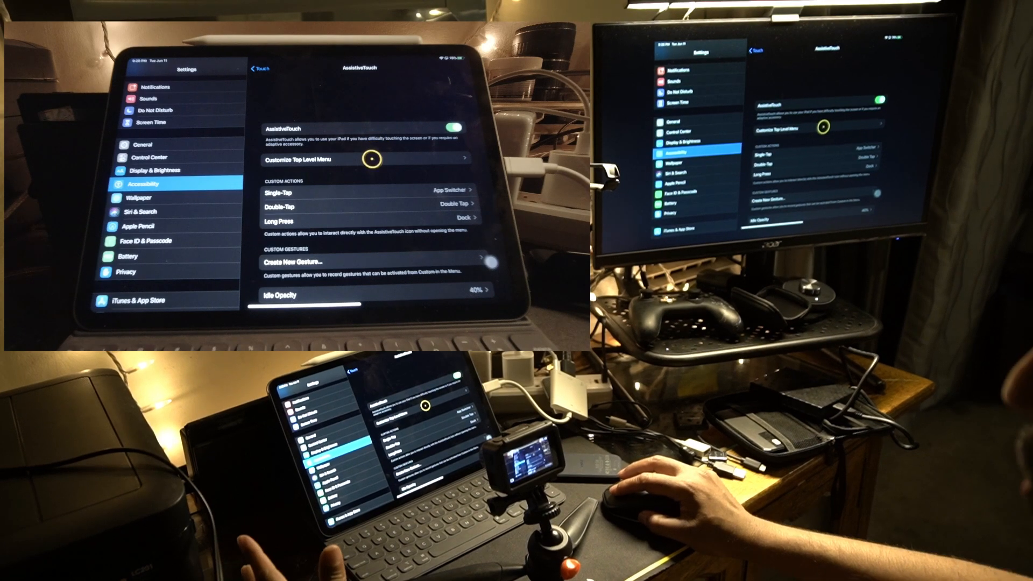
scroll("down", 3)
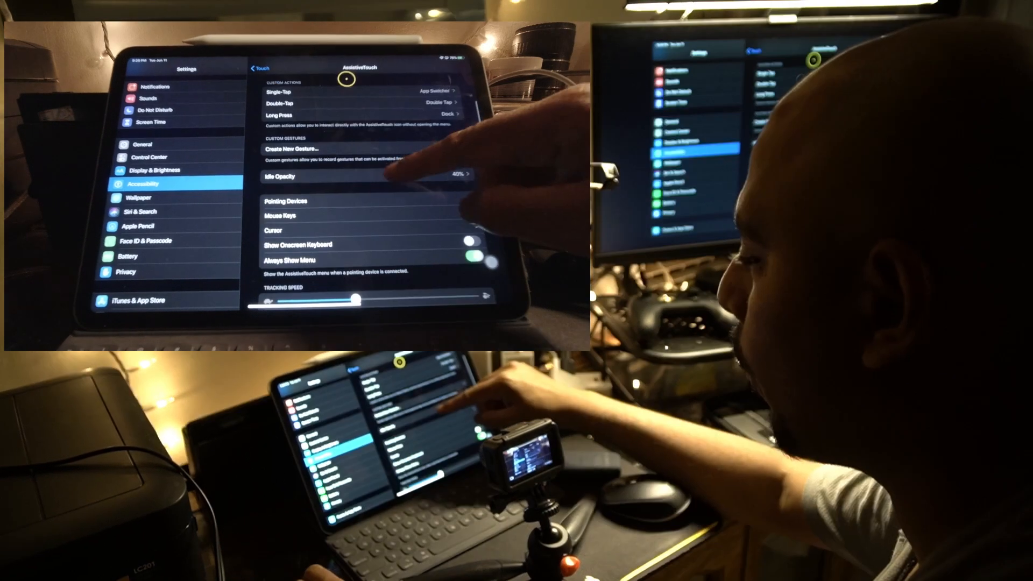
left_click(285, 201)
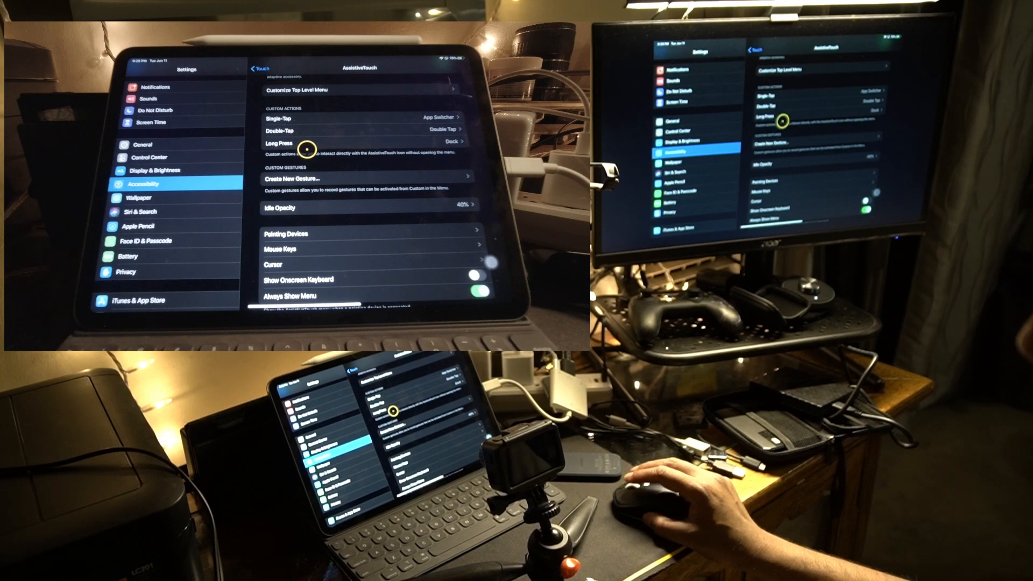
mouse_move(349, 233)
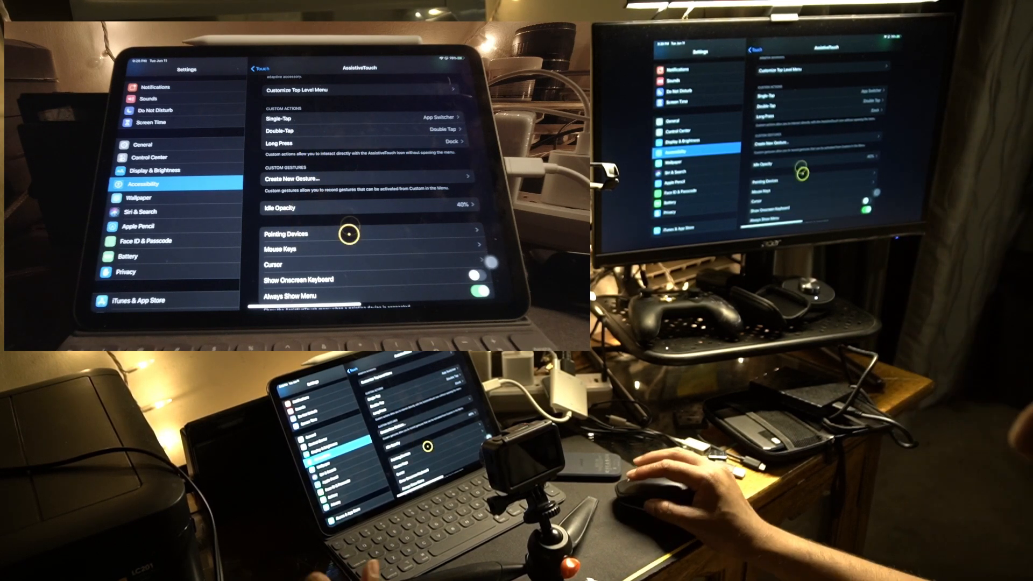